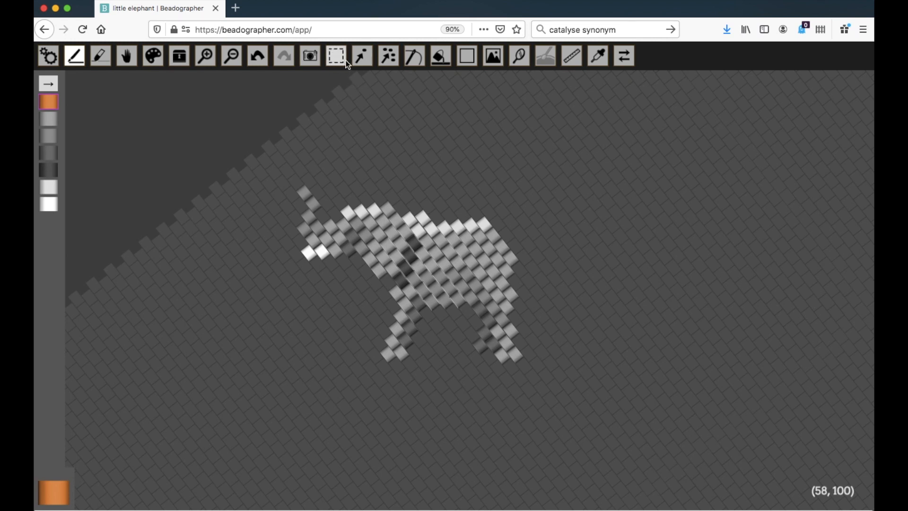
mouse_move(361, 55)
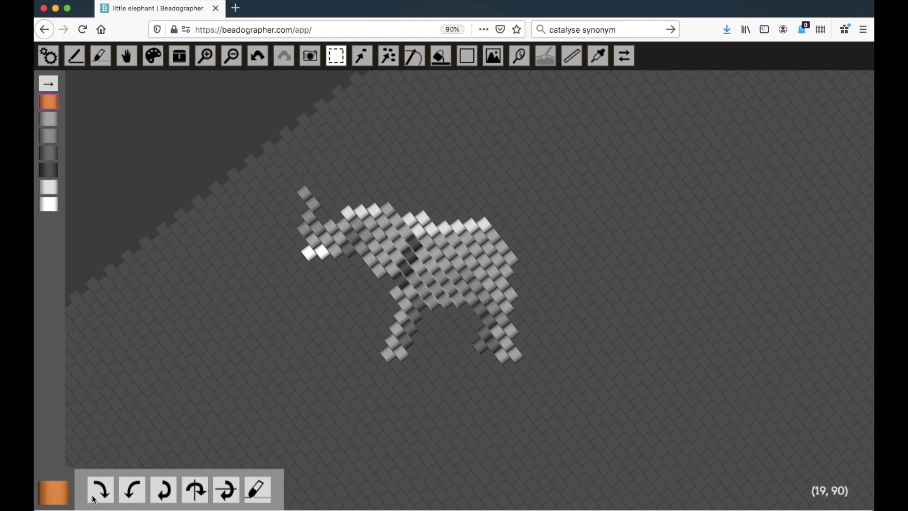
mouse_move(225, 489)
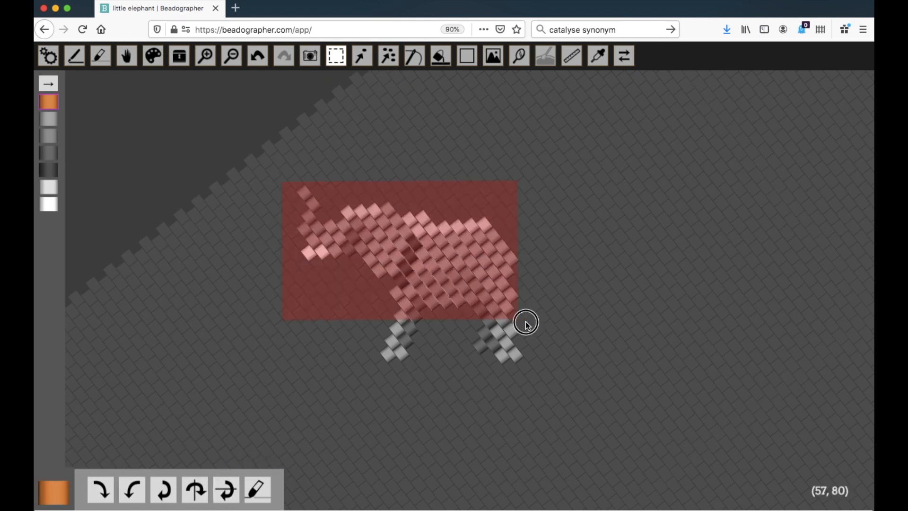
- Select the whole elephant, rotate it right, then turn it 180 degrees
left_click(100, 488)
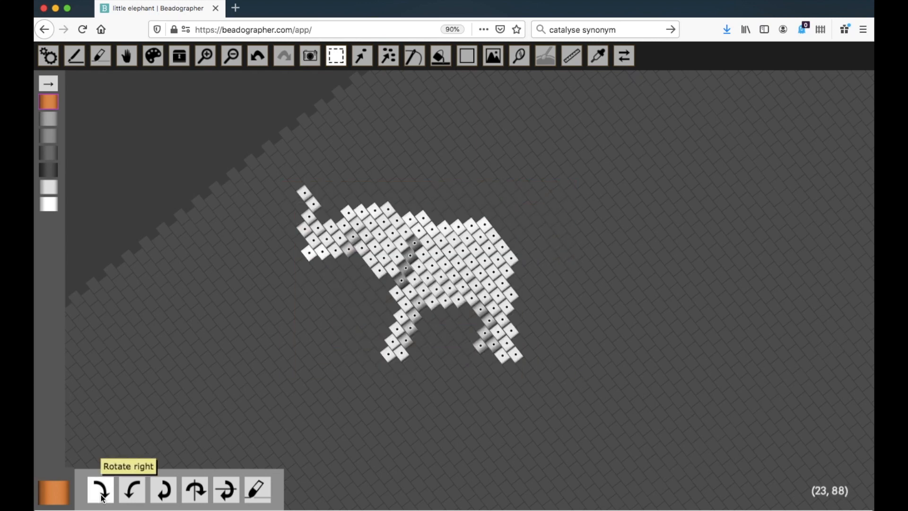
left_click(132, 490)
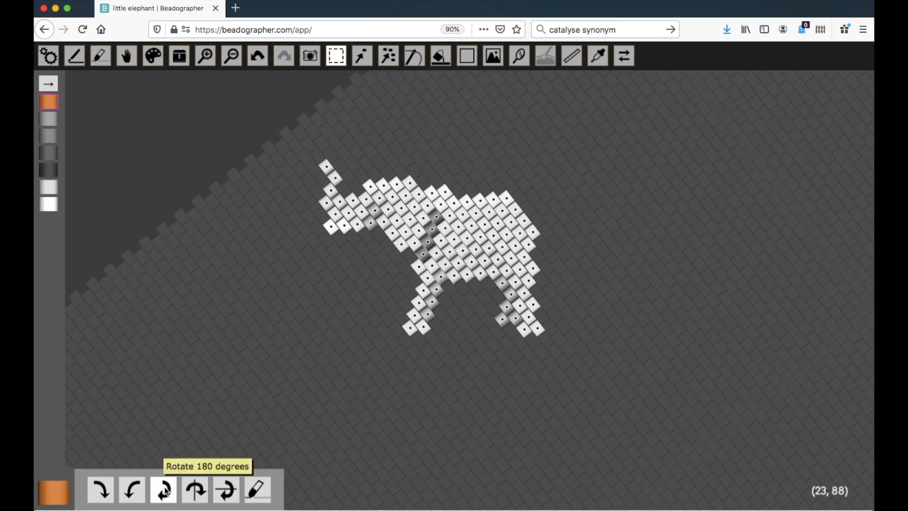
left_click(164, 489)
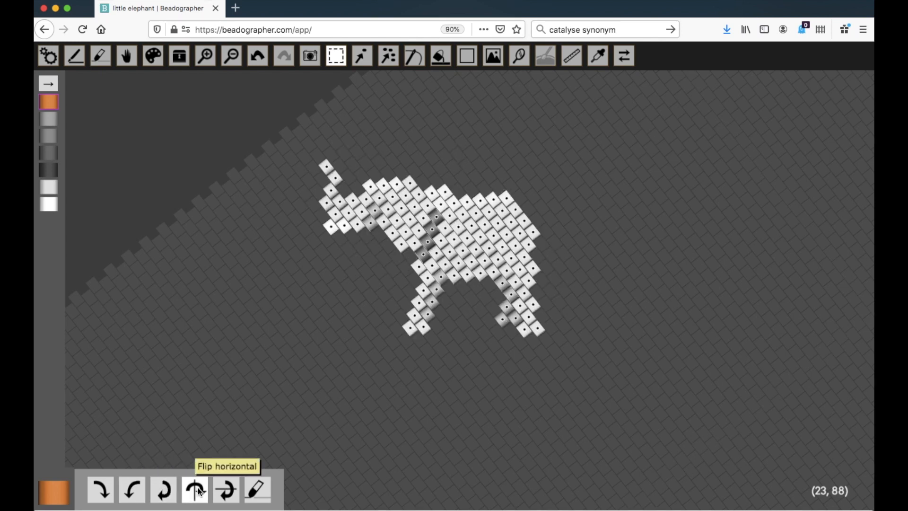
mouse_move(225, 489)
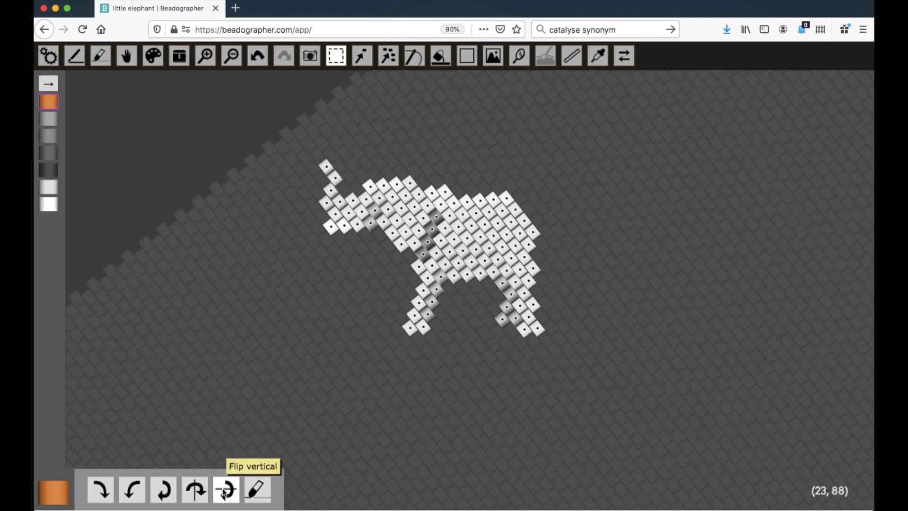
mouse_move(194, 488)
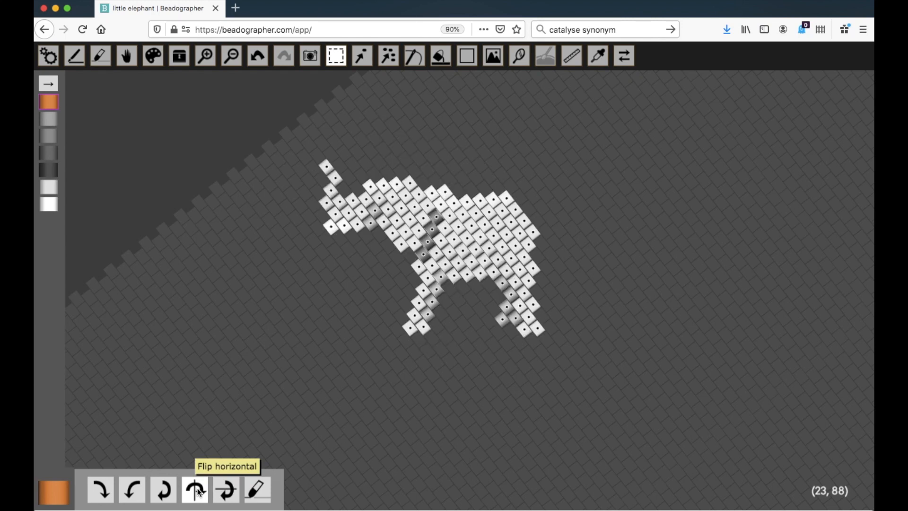
- Clear the selection so the elephant shows its grey bead tones again
left_click(195, 488)
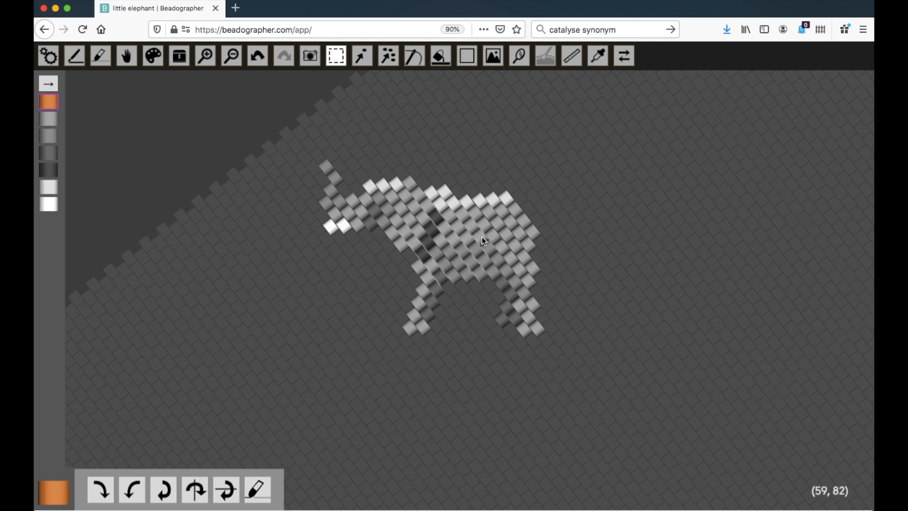
mouse_move(445, 323)
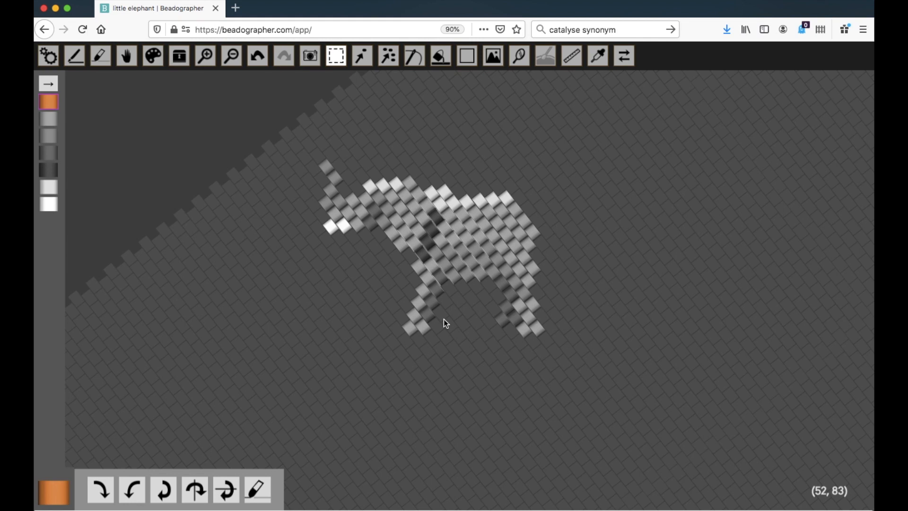
mouse_move(309, 141)
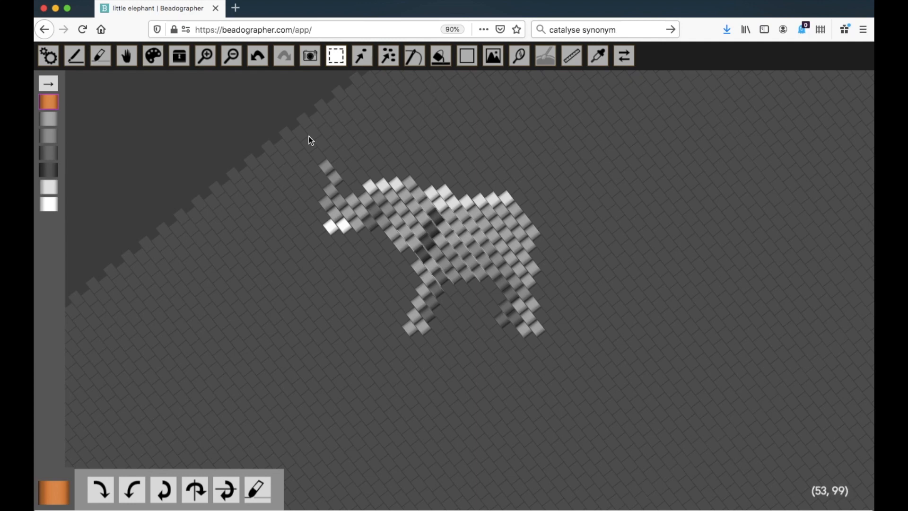
left_click(126, 55)
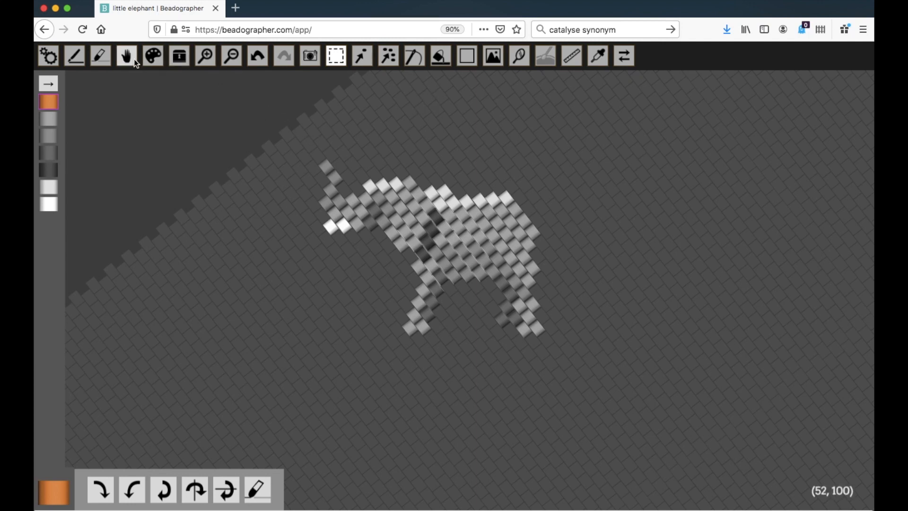
- Use the hand tool to straighten the grid into horizontal brick rows
left_click(126, 56)
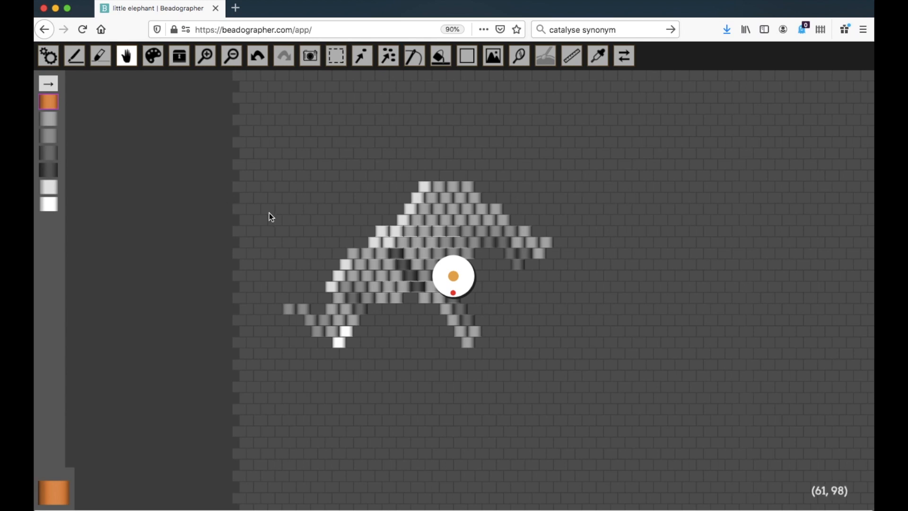
mouse_move(644, 168)
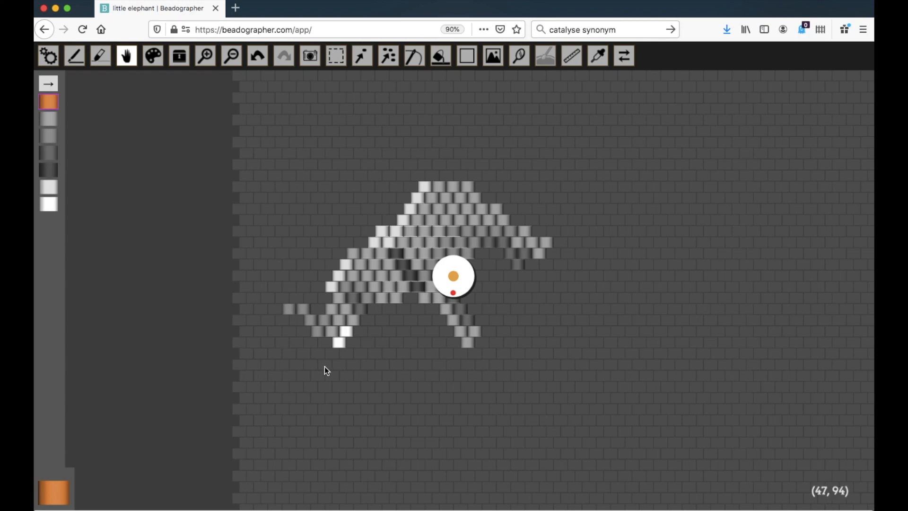
mouse_move(371, 189)
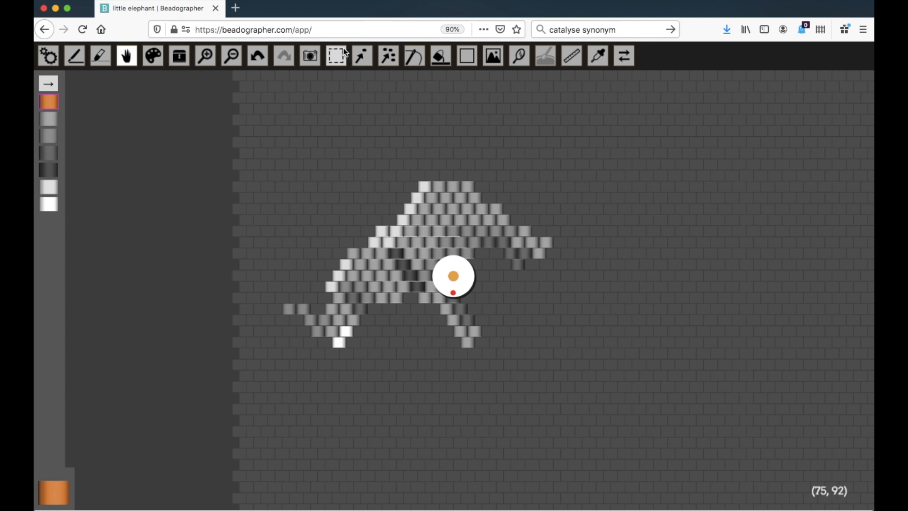
left_click(335, 55)
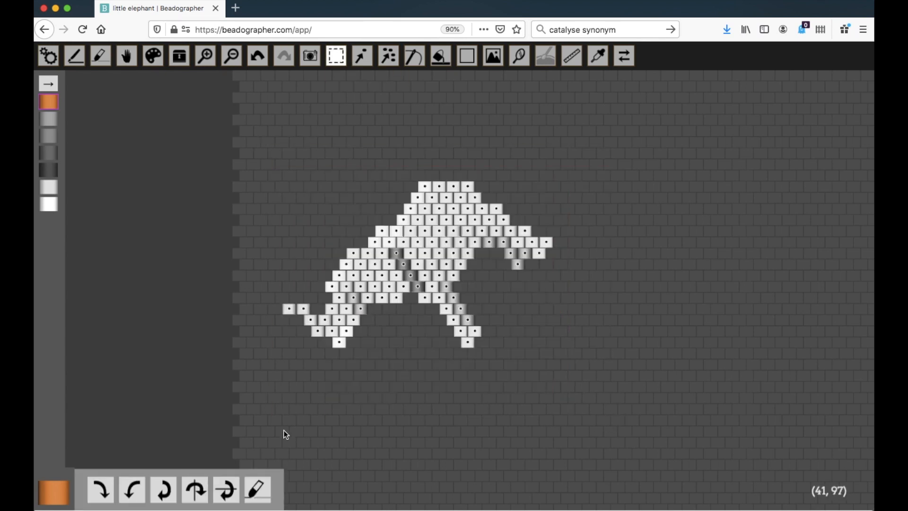
mouse_move(195, 489)
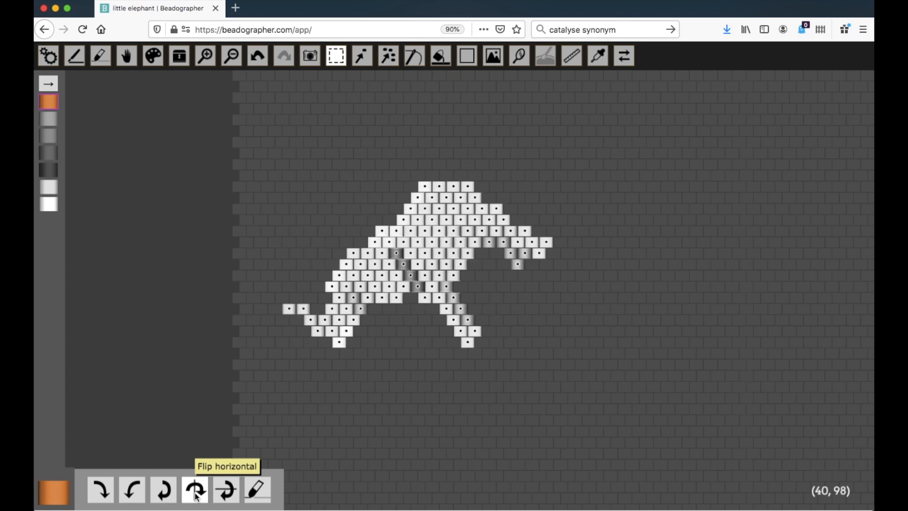
- Flip the elephant horizontally twice and vertically four times, returning it upright
left_click(195, 489)
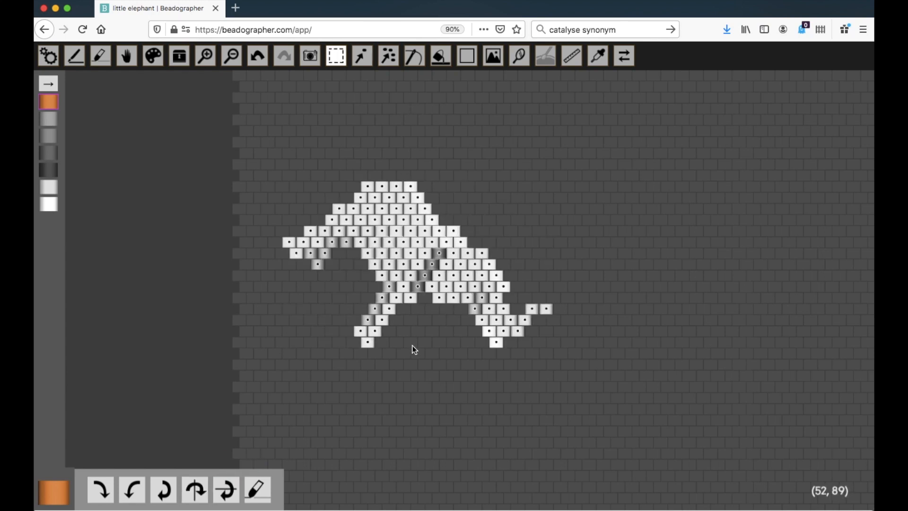
mouse_move(193, 489)
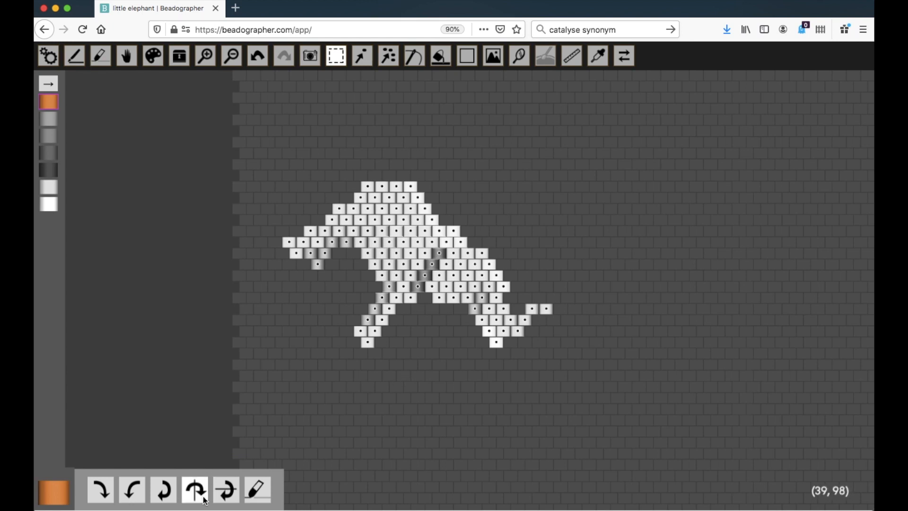
left_click(194, 490)
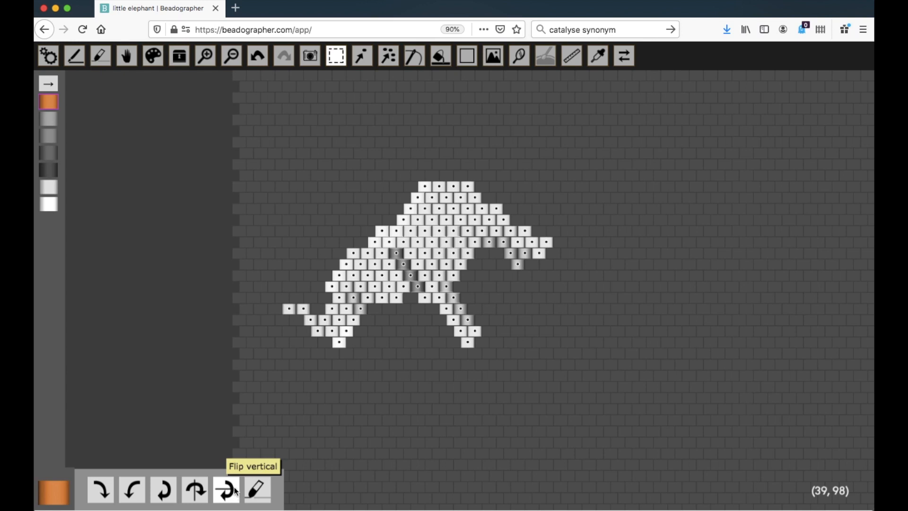
left_click(225, 488)
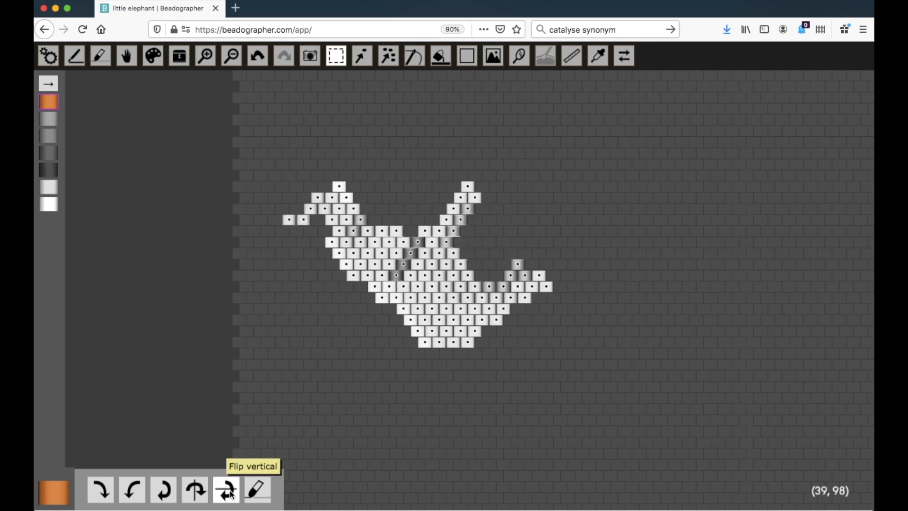
left_click(225, 489)
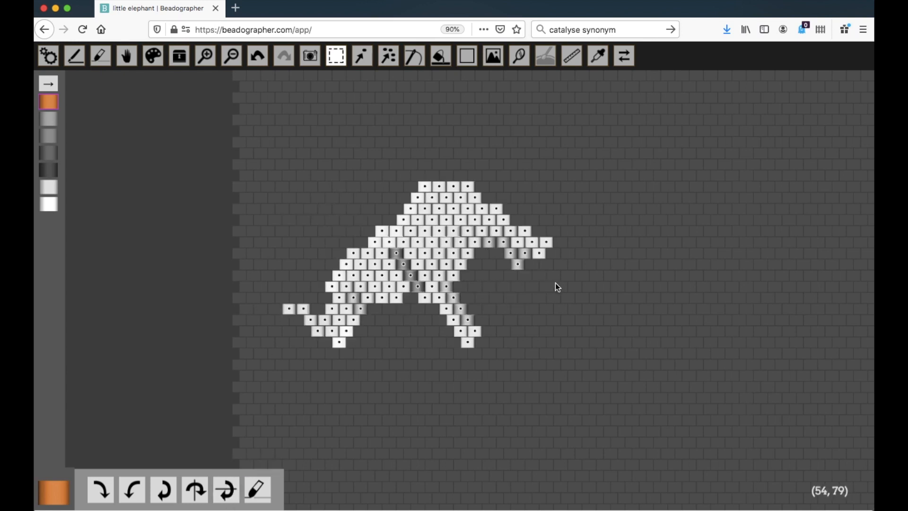
mouse_move(225, 489)
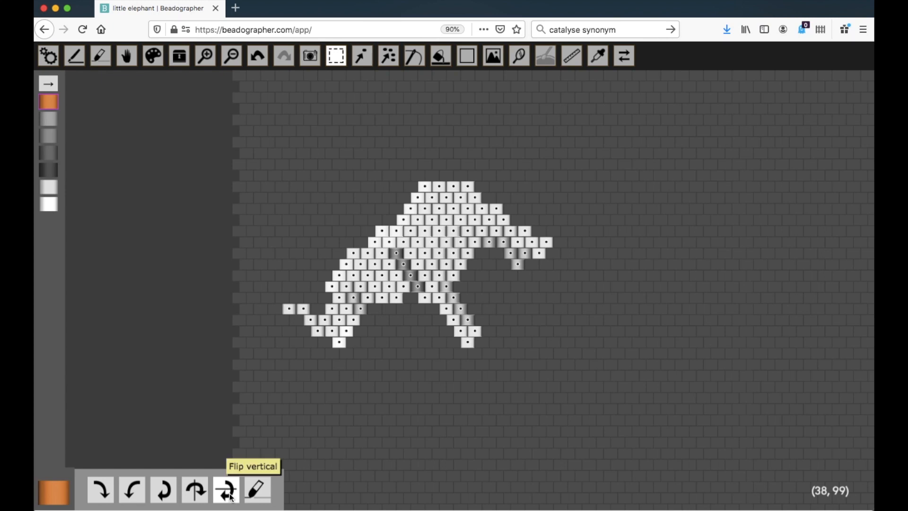
left_click(225, 489)
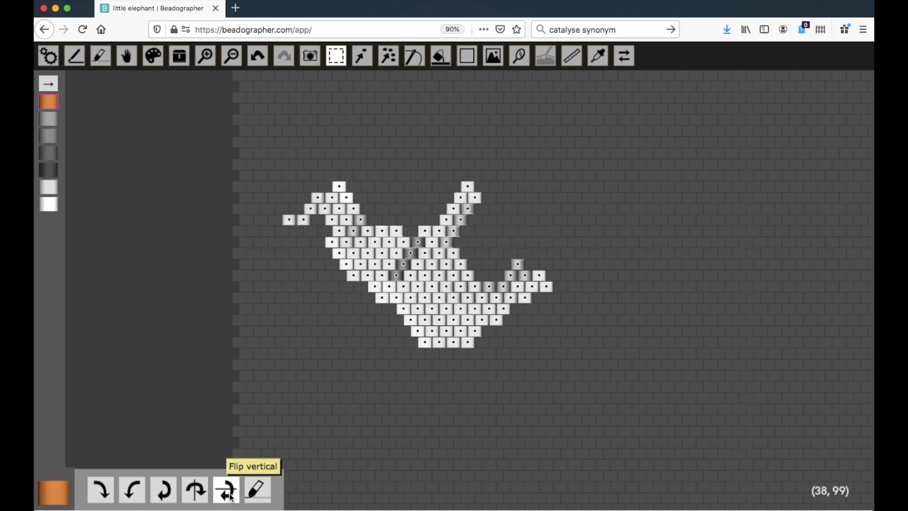
left_click(225, 489)
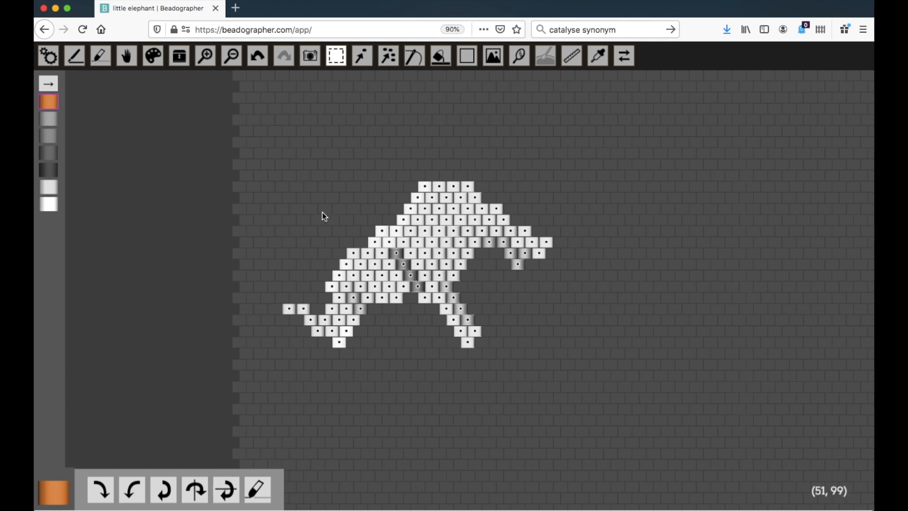
mouse_move(442, 406)
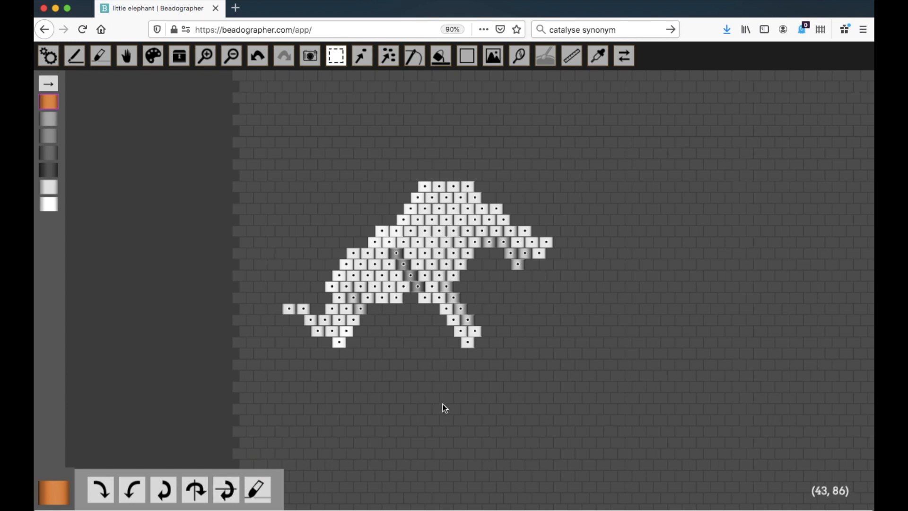
mouse_move(174, 483)
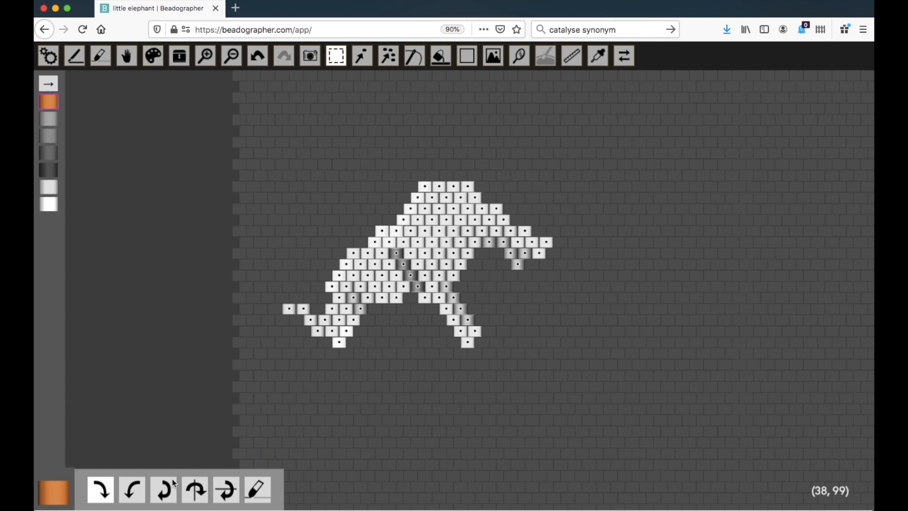
mouse_move(256, 490)
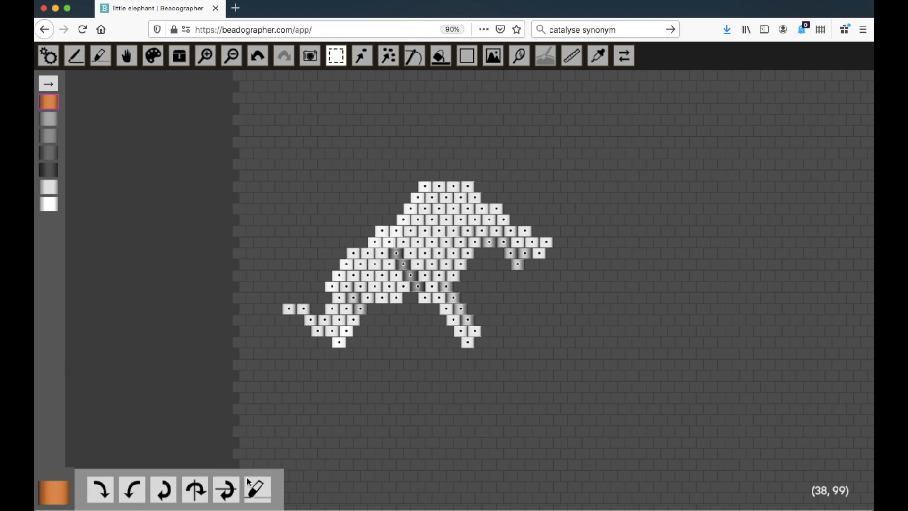
mouse_move(256, 489)
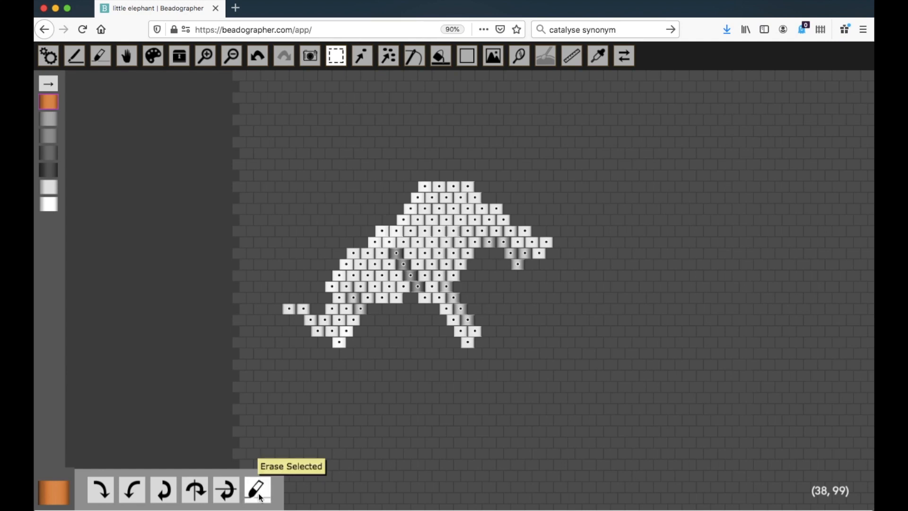
- Erase the selected elephant, leaving an empty brick grid
left_click(257, 490)
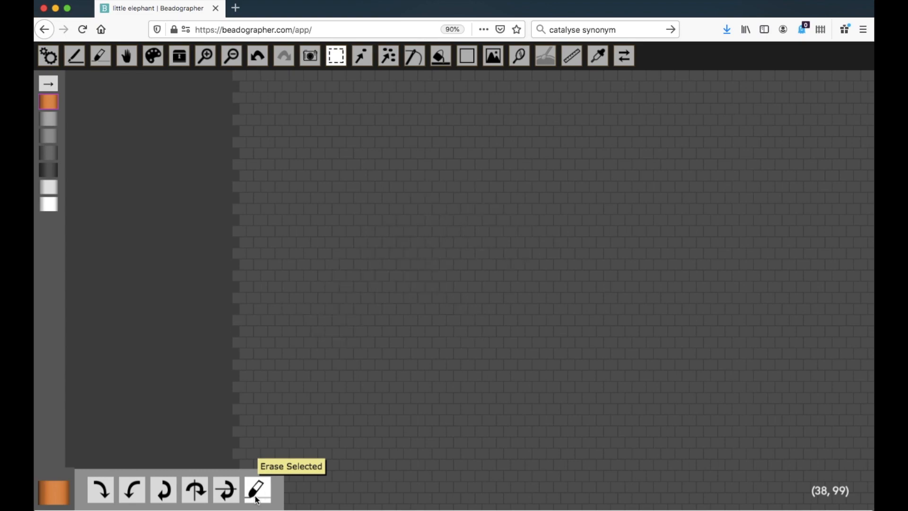